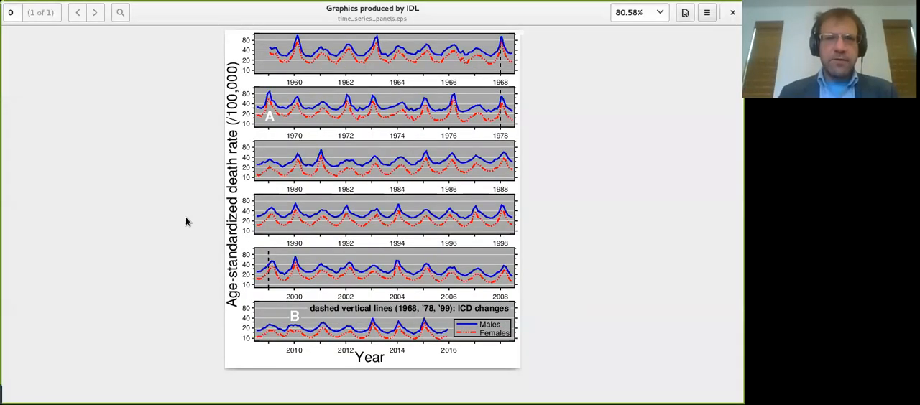
mouse_move(532, 128)
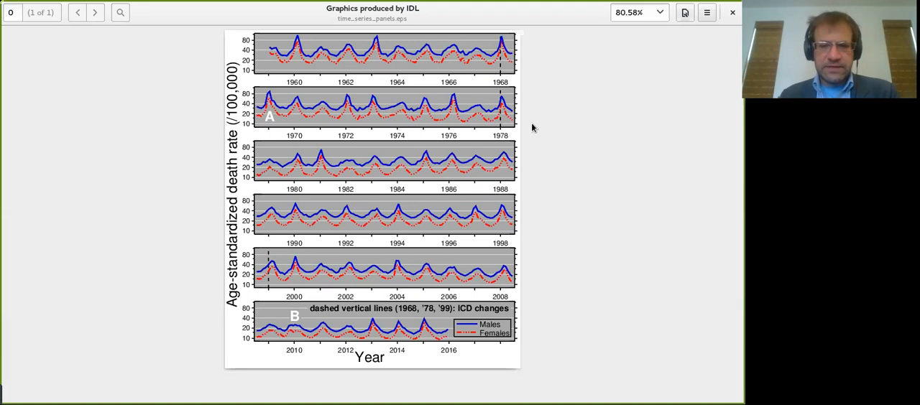
mouse_move(532, 150)
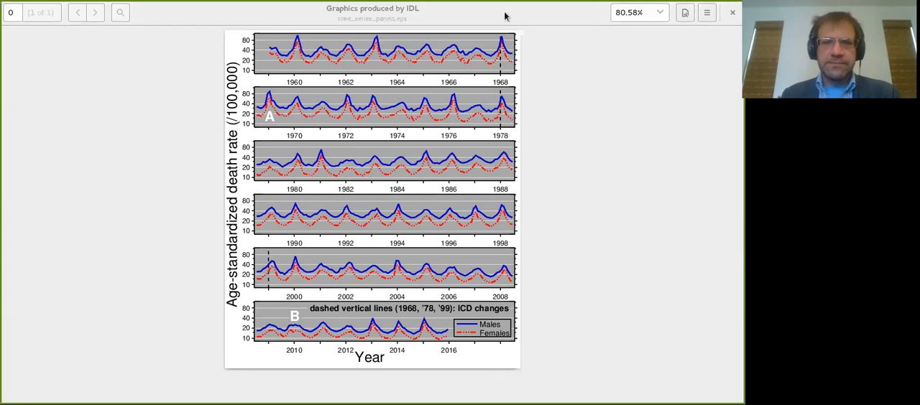
mouse_move(437, 36)
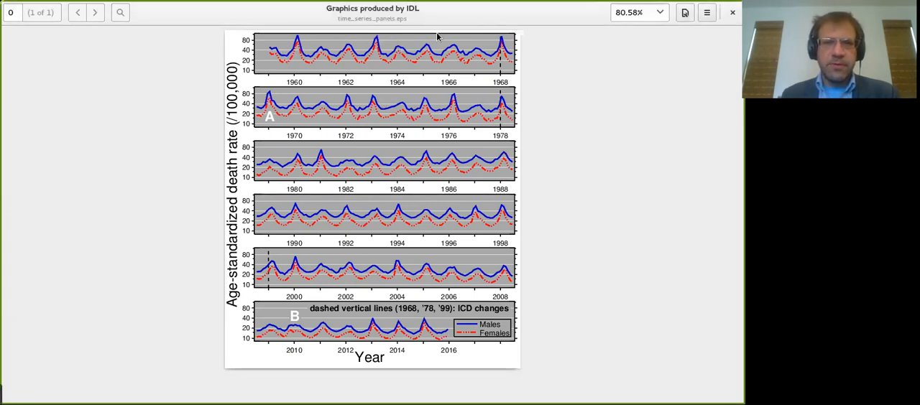
mouse_move(352, 150)
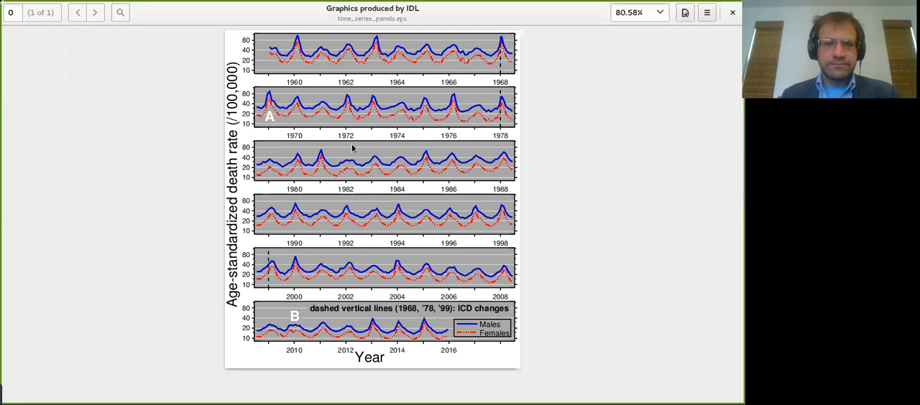
mouse_move(399, 270)
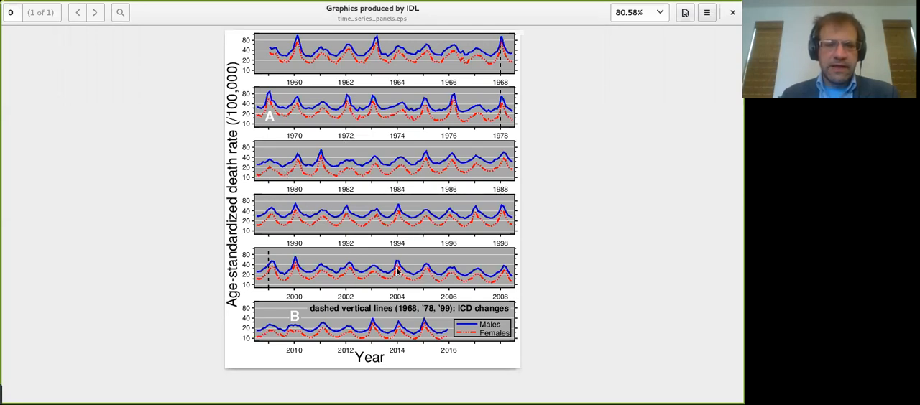
mouse_move(523, 258)
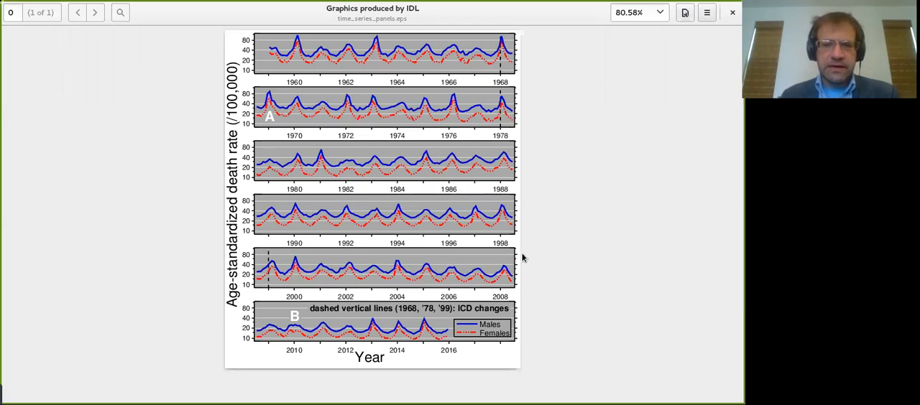
mouse_move(334, 242)
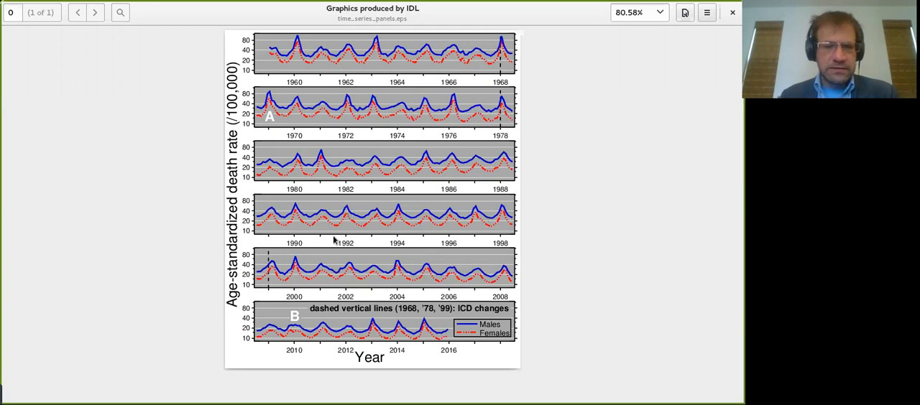
mouse_move(388, 230)
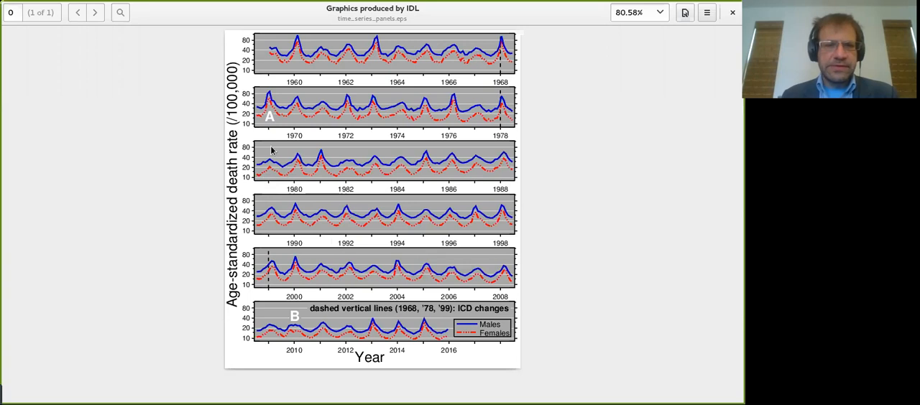
mouse_move(297, 320)
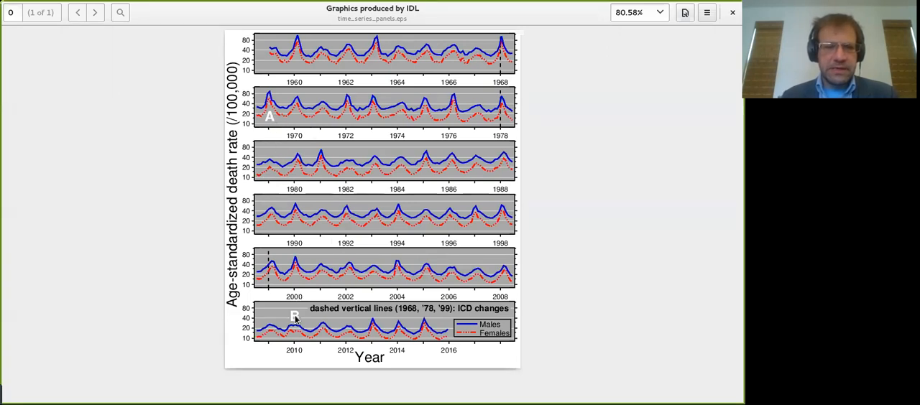
mouse_move(481, 133)
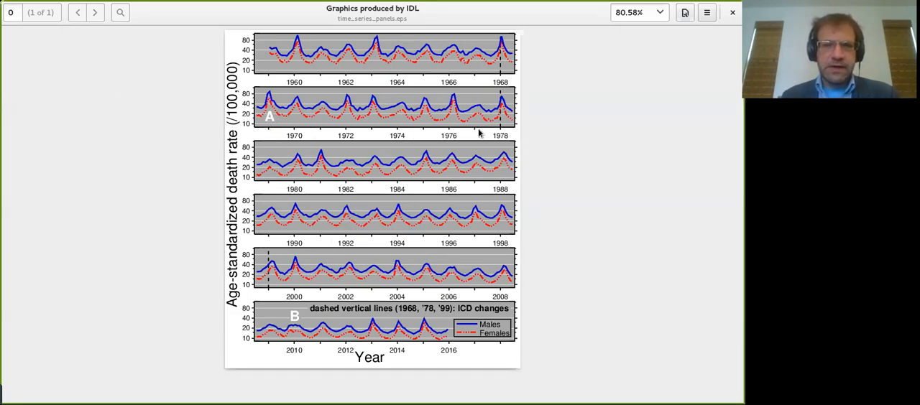
mouse_move(276, 127)
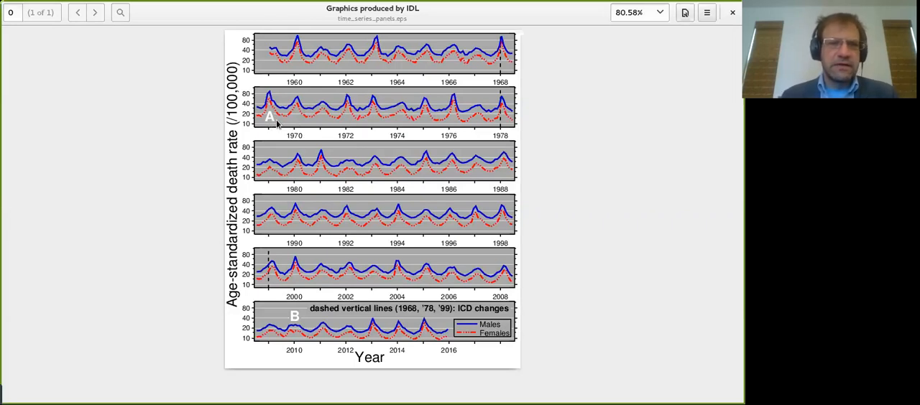
mouse_move(290, 109)
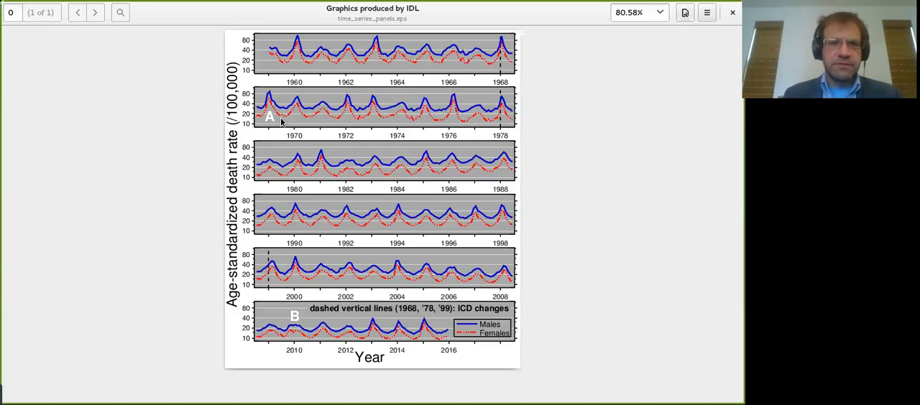
mouse_move(267, 121)
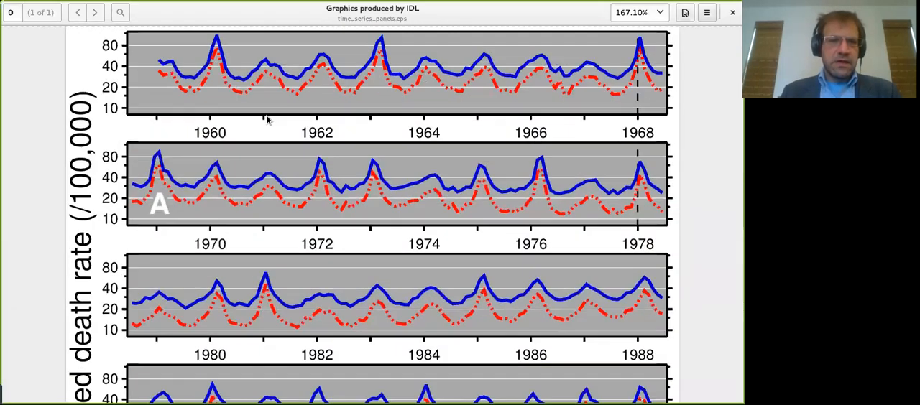
scroll(down, 3)
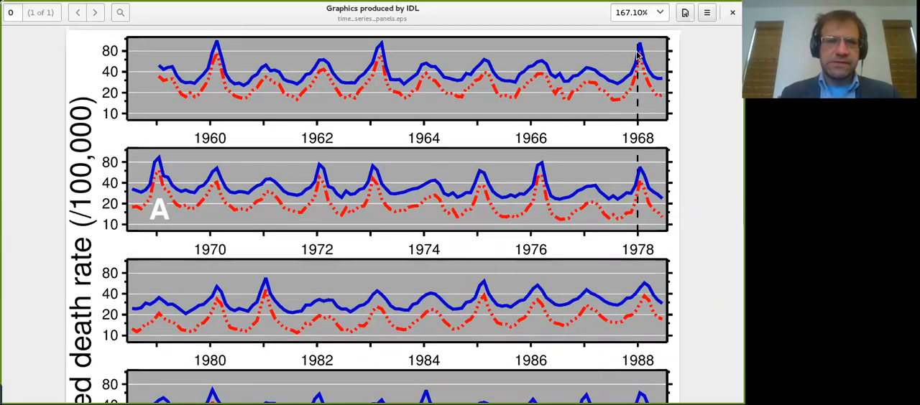
mouse_move(137, 192)
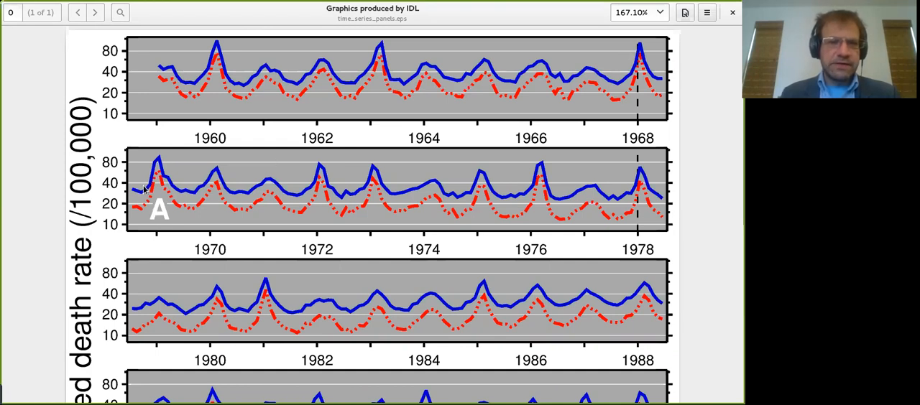
mouse_move(322, 109)
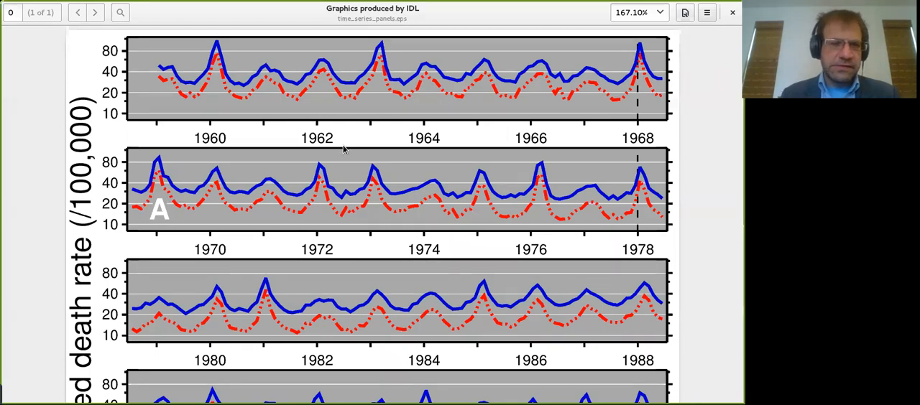
mouse_move(290, 176)
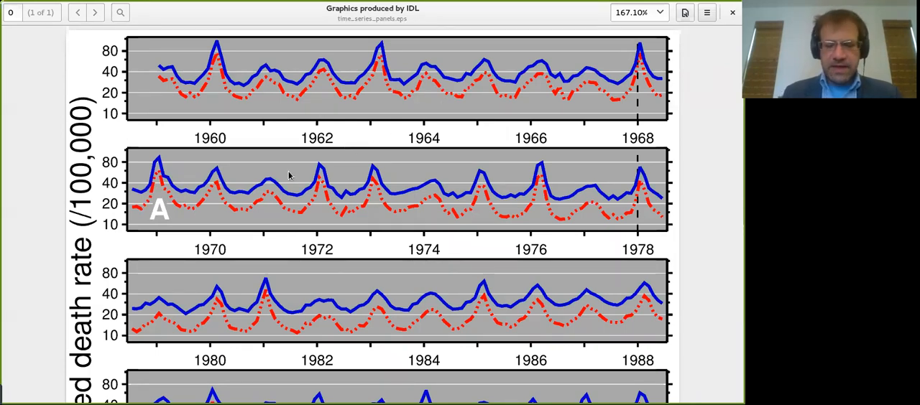
scroll(down, 3)
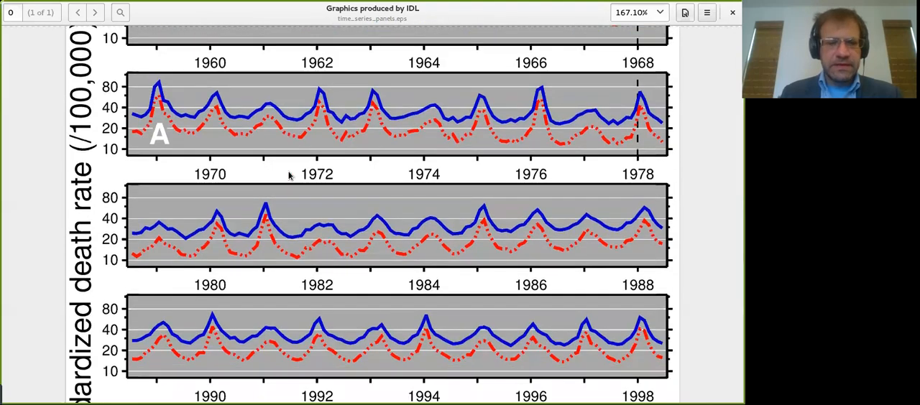
scroll(down, 3)
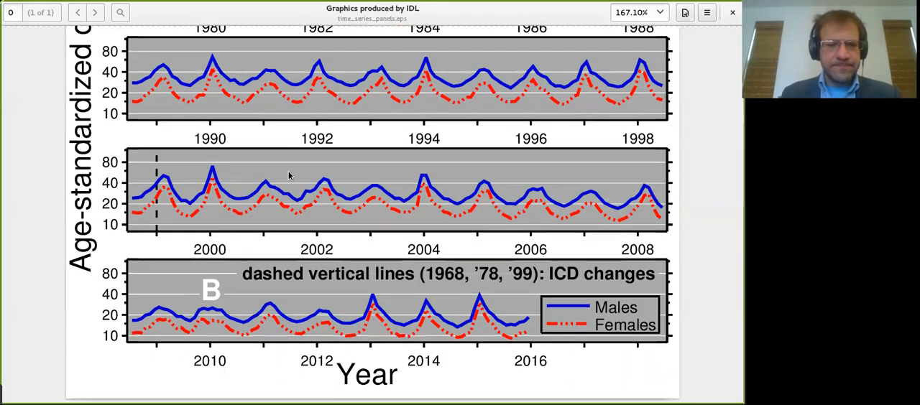
mouse_move(224, 328)
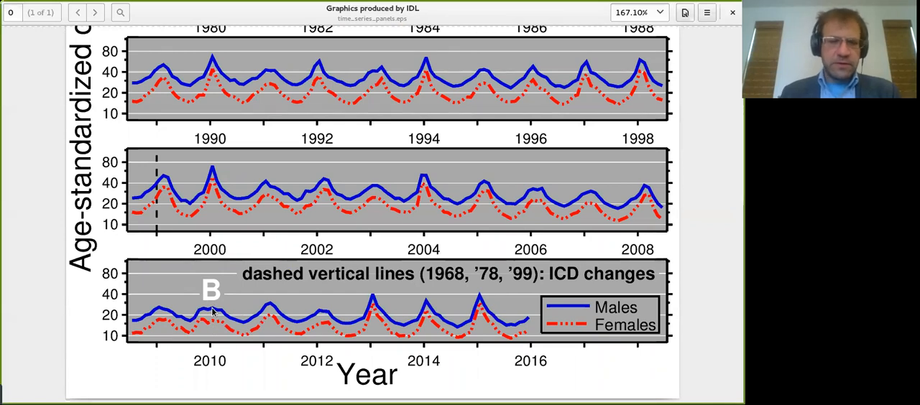
mouse_move(213, 380)
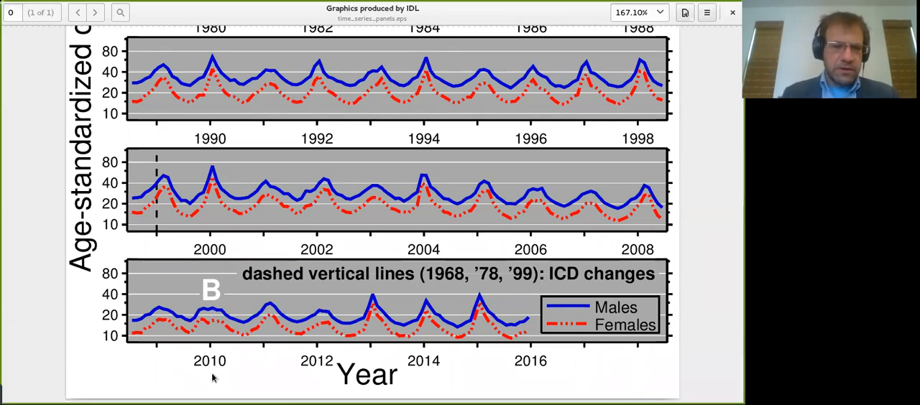
mouse_move(223, 371)
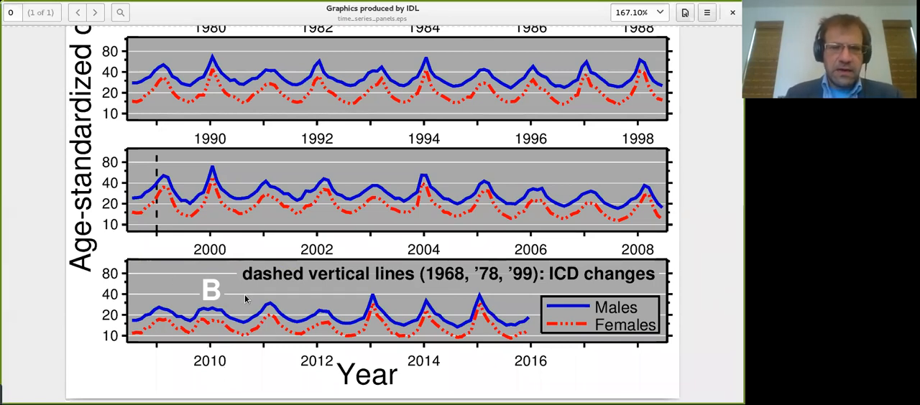
mouse_move(200, 329)
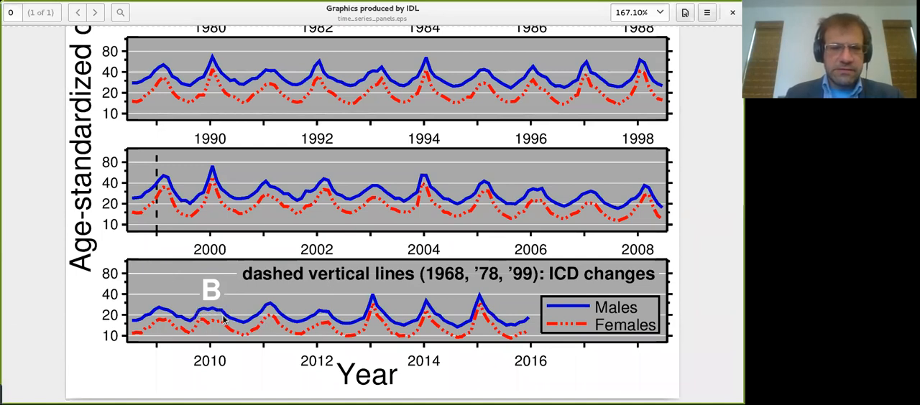
mouse_move(190, 322)
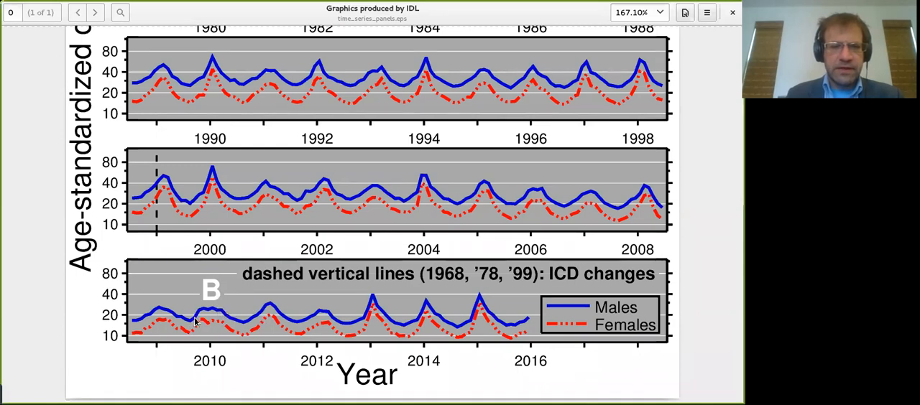
mouse_move(236, 314)
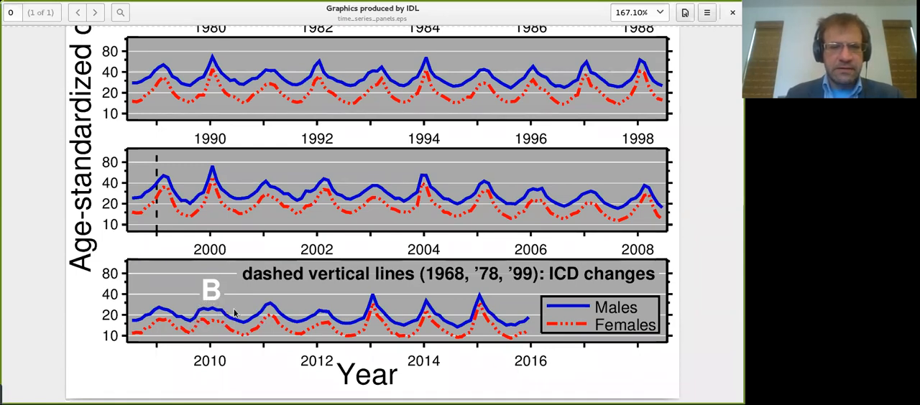
mouse_move(286, 322)
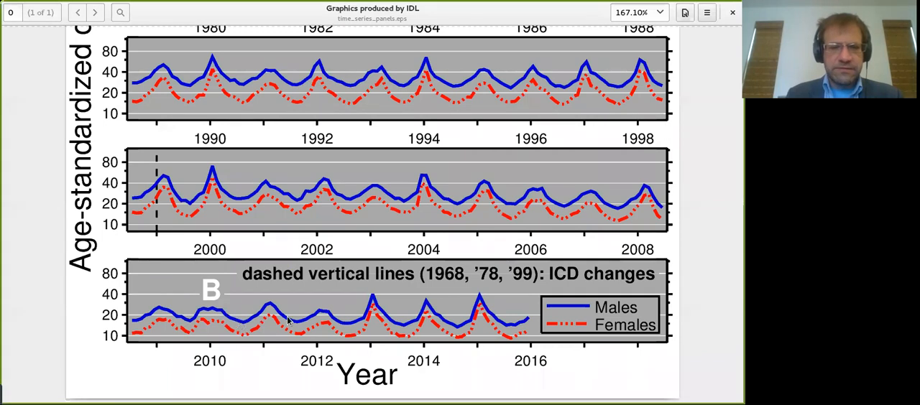
mouse_move(277, 295)
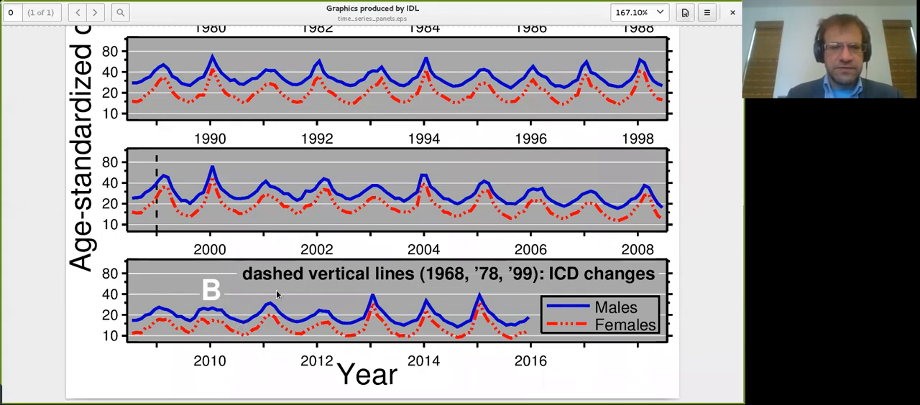
mouse_move(215, 309)
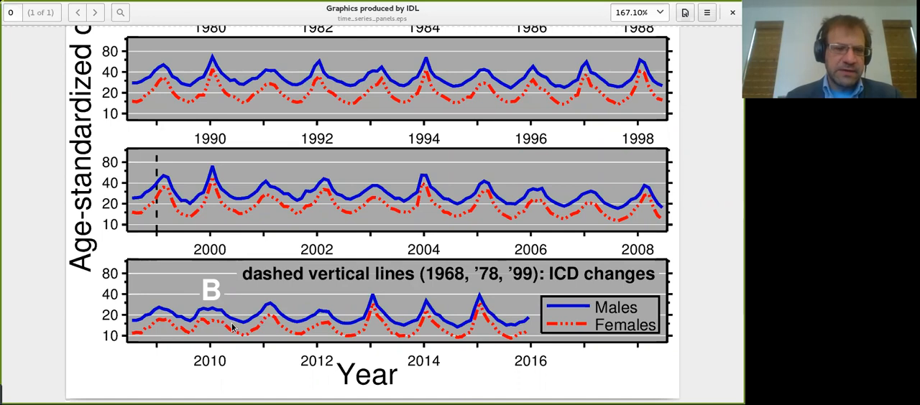
mouse_move(253, 325)
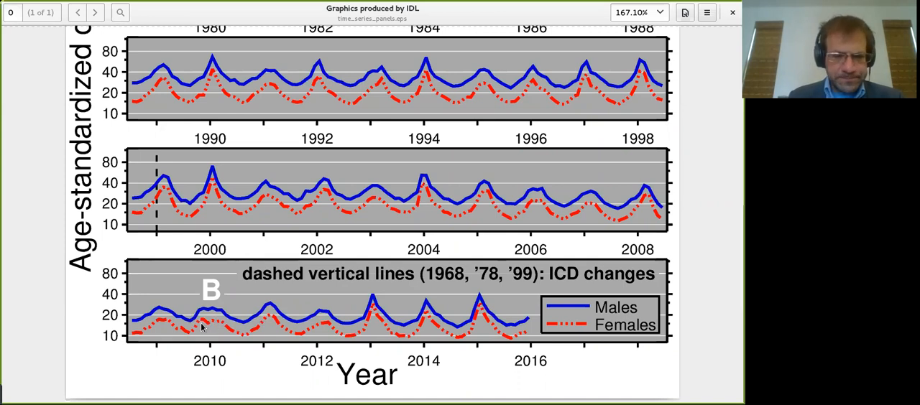
mouse_move(213, 320)
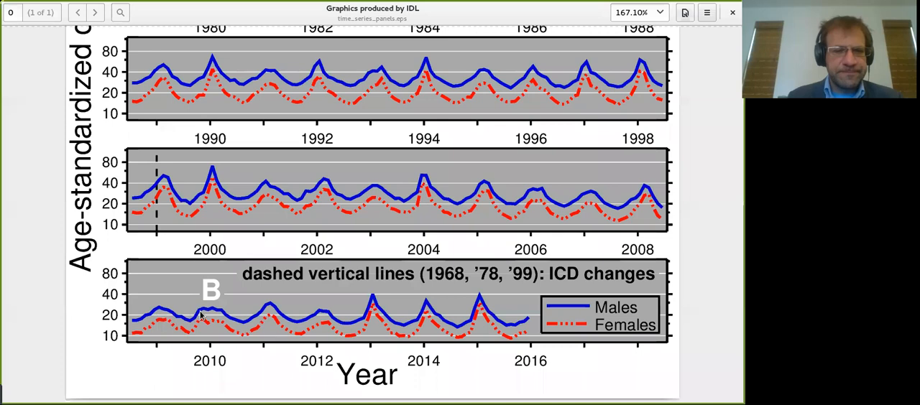
mouse_move(227, 311)
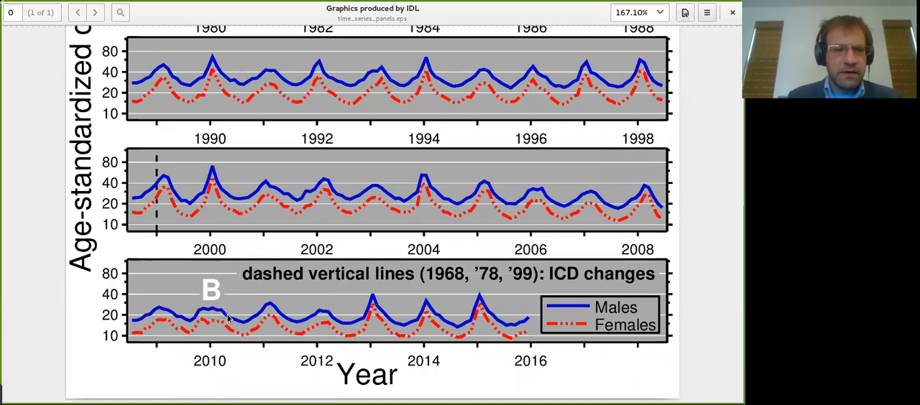
mouse_move(215, 323)
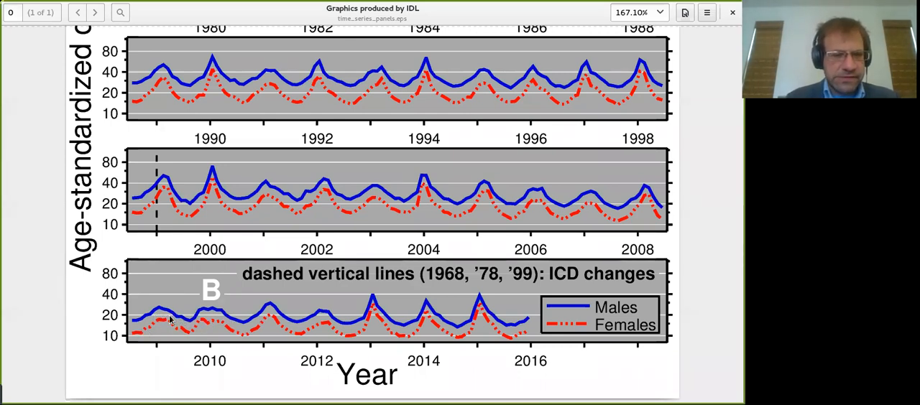
mouse_move(176, 325)
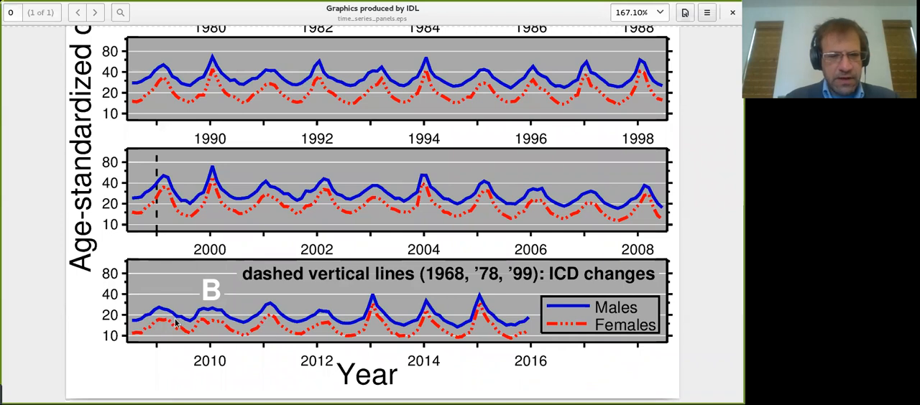
mouse_move(184, 338)
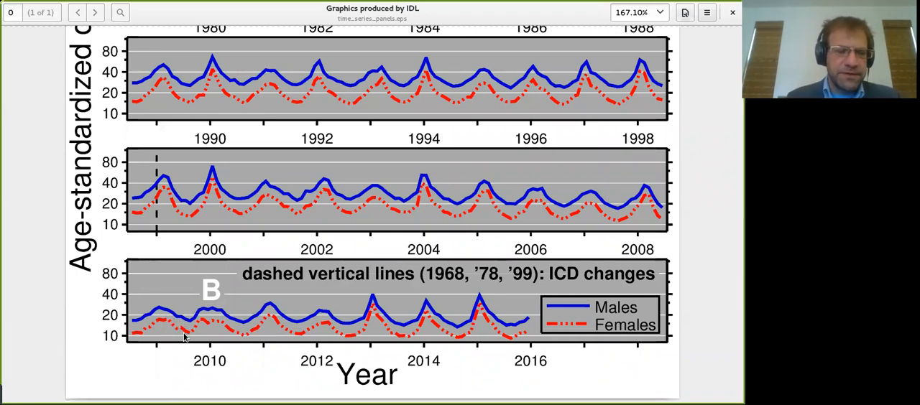
mouse_move(184, 360)
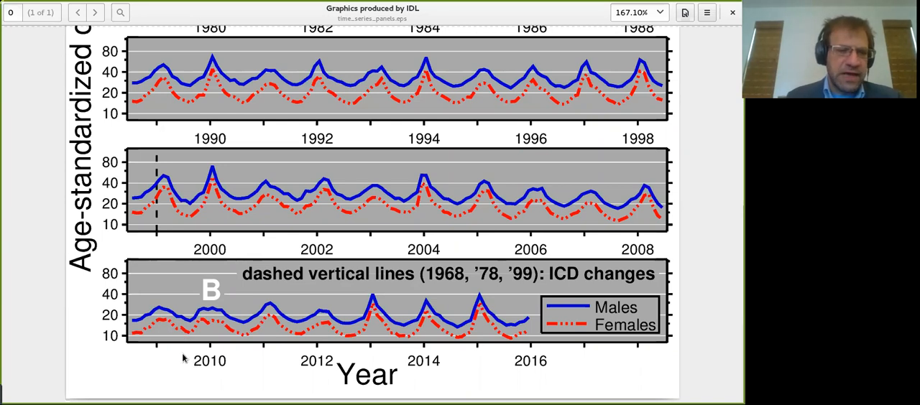
mouse_move(160, 348)
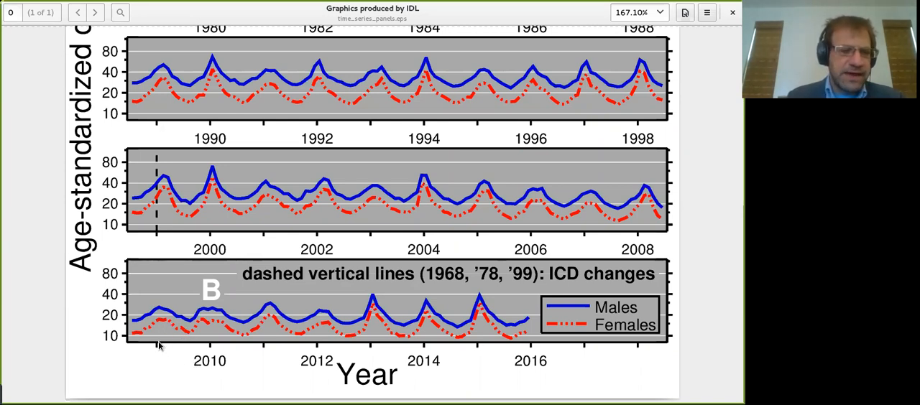
mouse_move(170, 335)
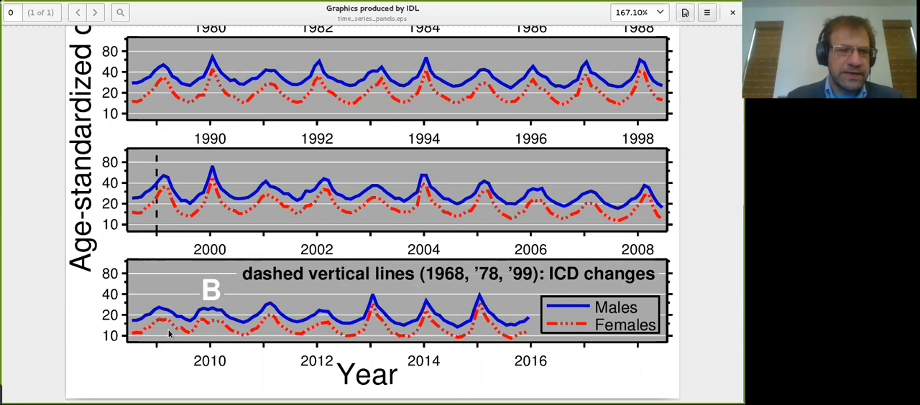
mouse_move(179, 325)
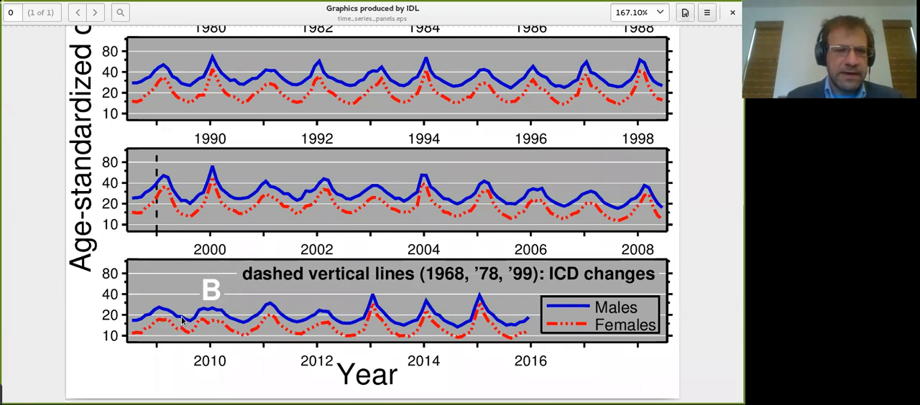
mouse_move(186, 325)
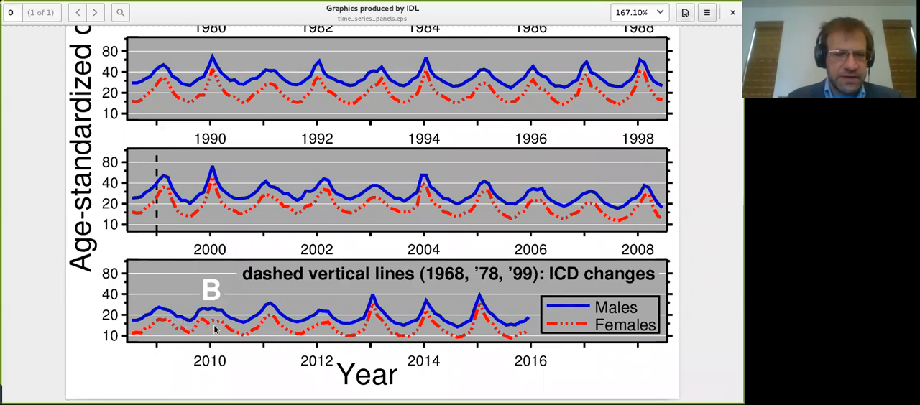
mouse_move(247, 332)
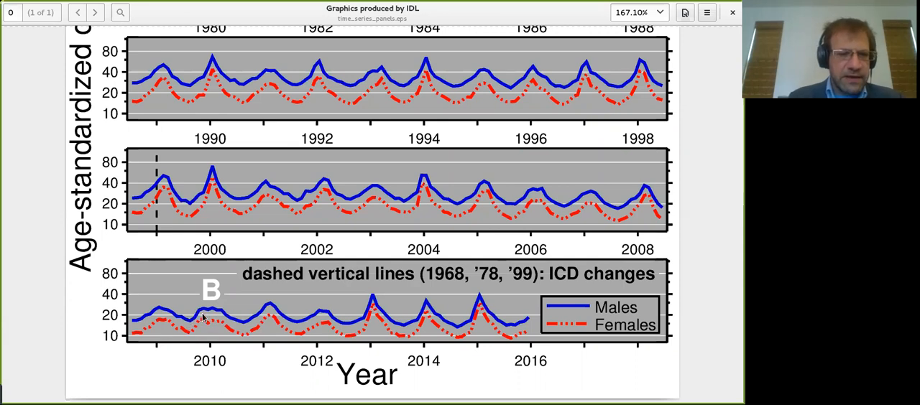
mouse_move(201, 323)
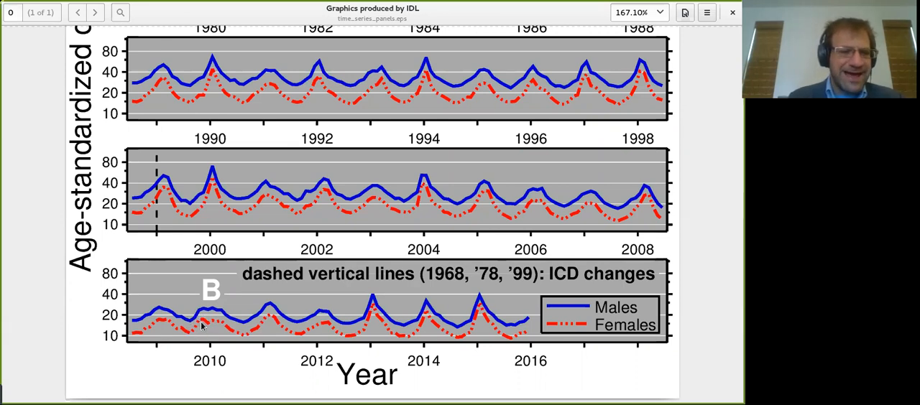
mouse_move(200, 315)
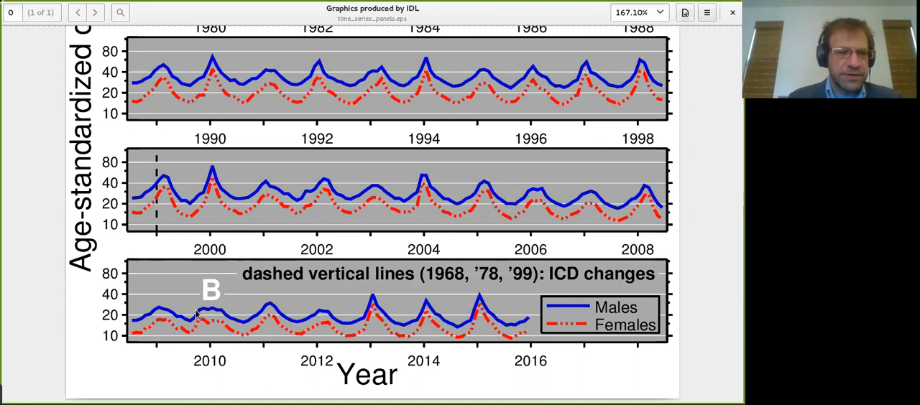
mouse_move(237, 319)
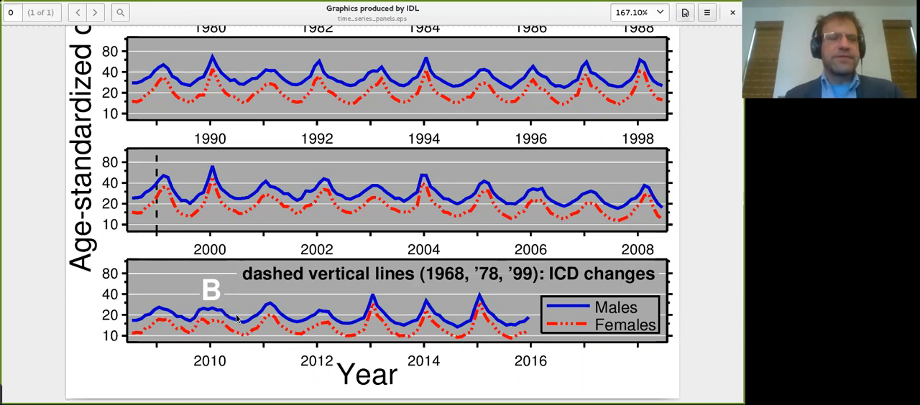
mouse_move(285, 326)
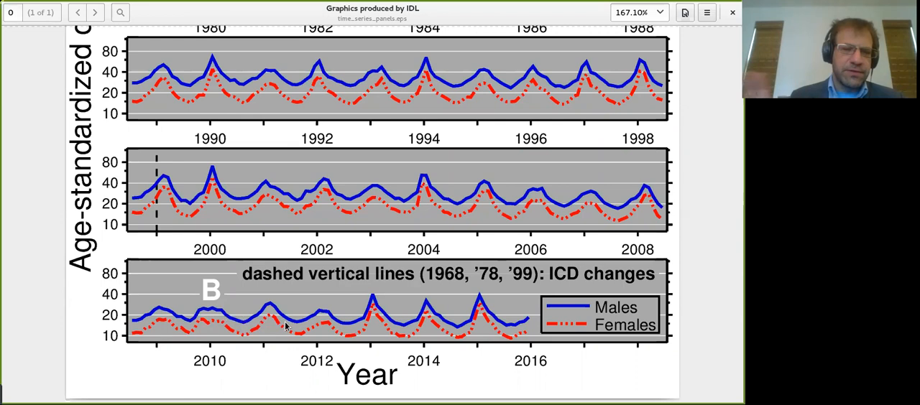
mouse_move(305, 320)
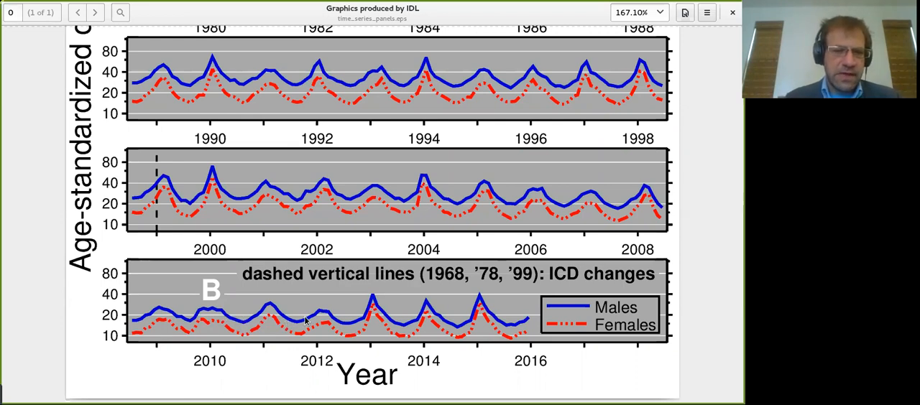
mouse_move(305, 332)
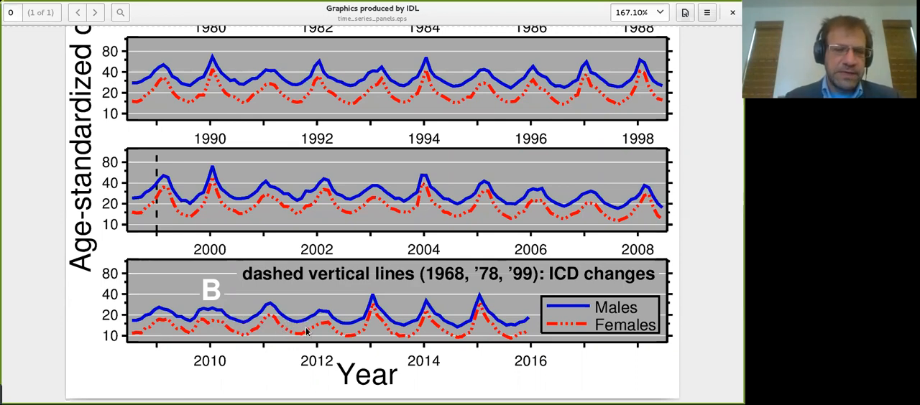
mouse_move(388, 325)
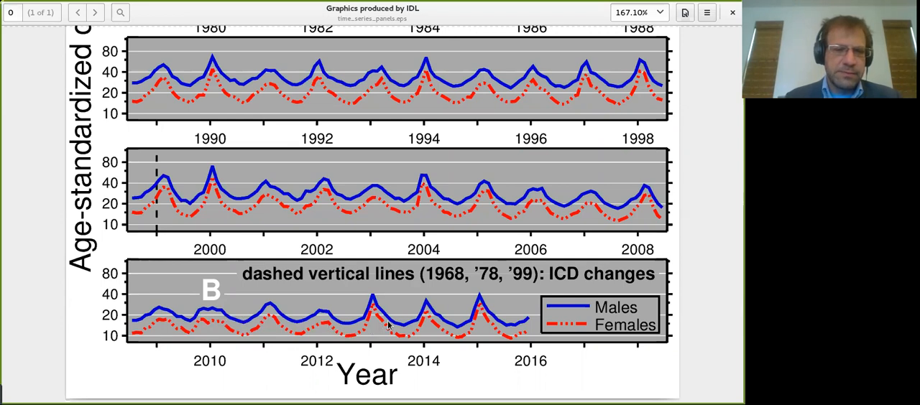
mouse_move(346, 330)
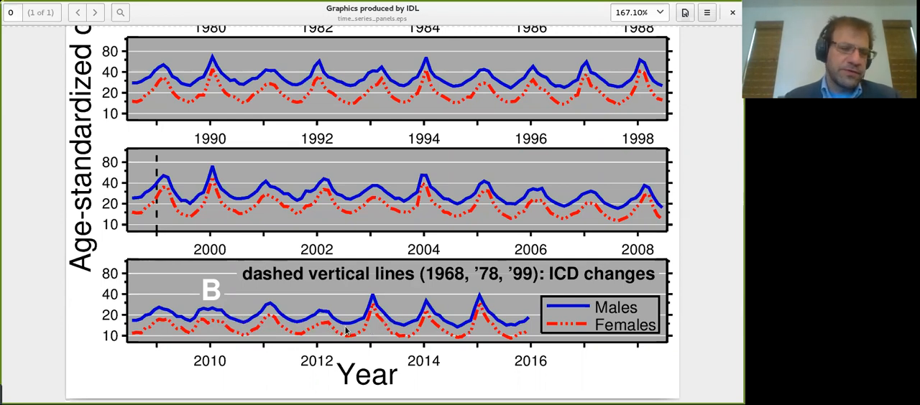
mouse_move(304, 323)
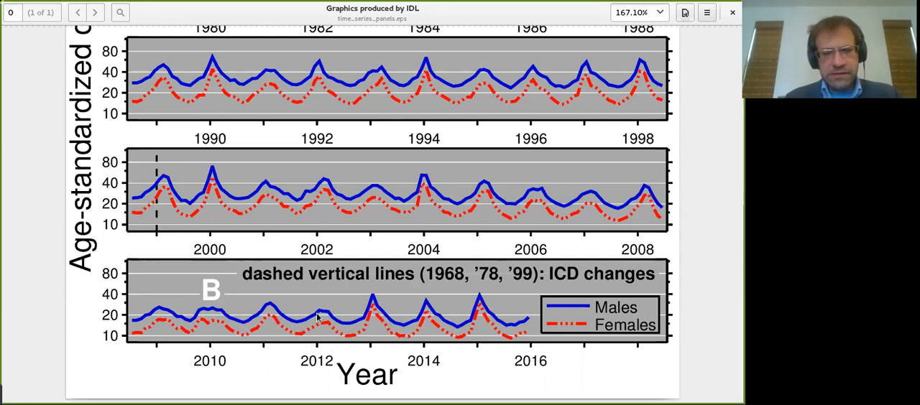
mouse_move(328, 310)
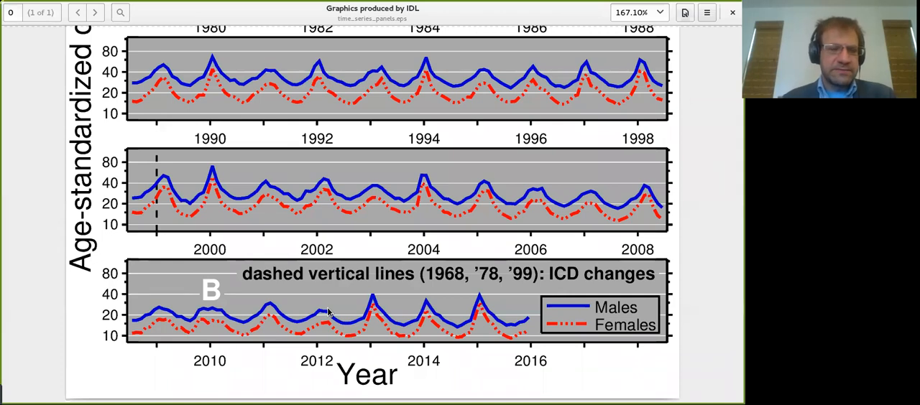
mouse_move(353, 331)
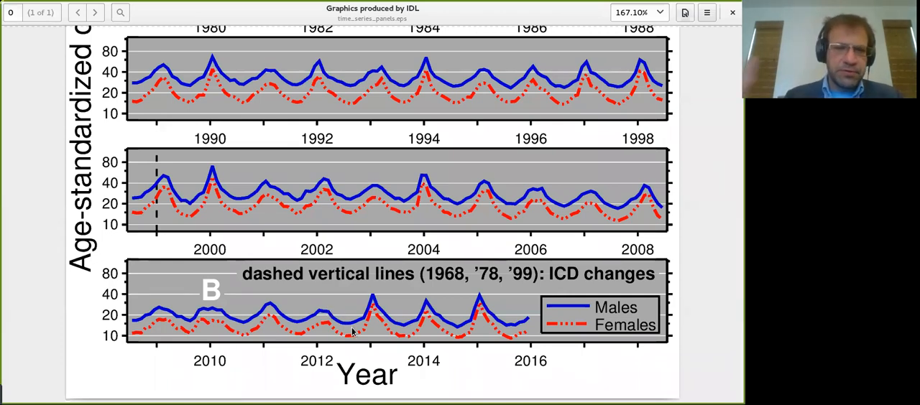
mouse_move(511, 266)
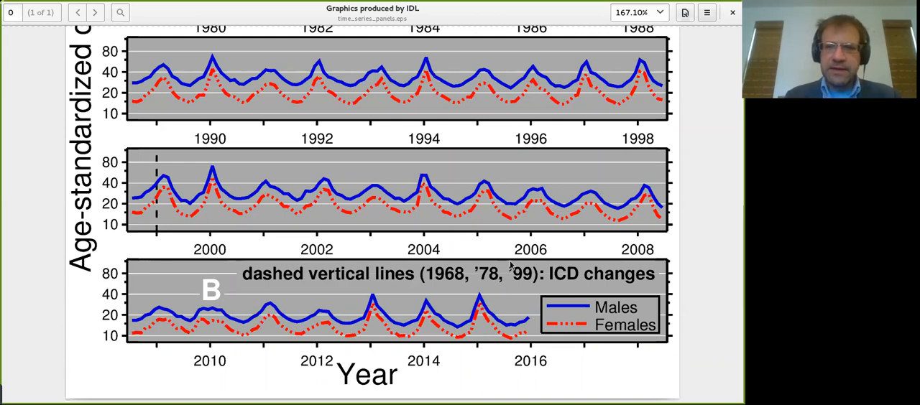